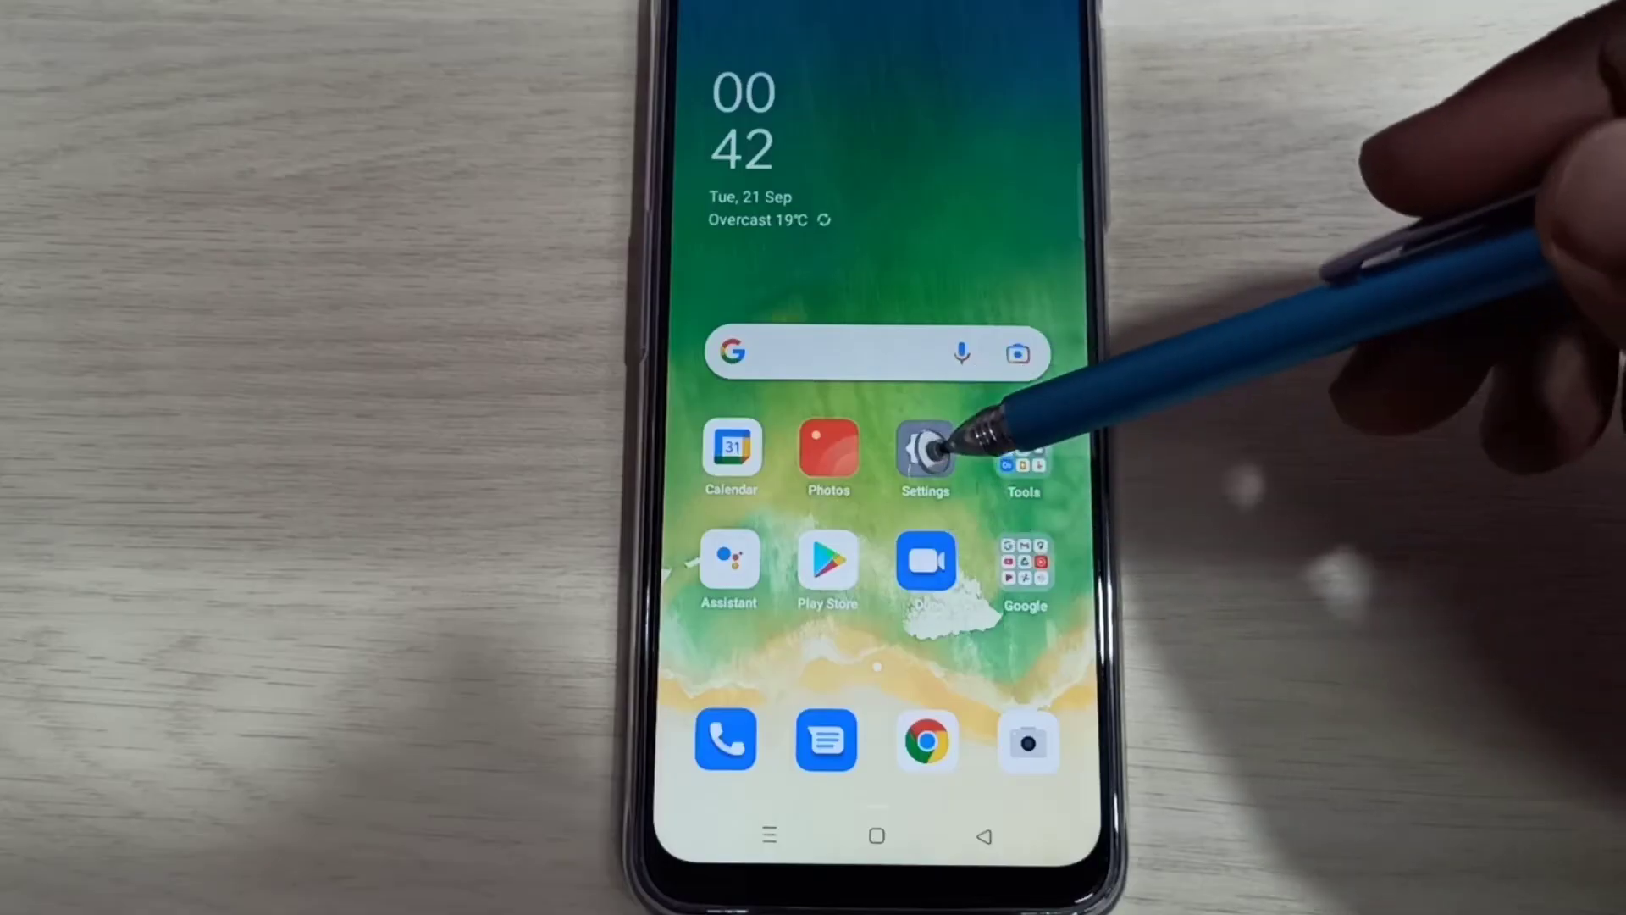
# - Open Settings and go to About phone to view the ColorOS and Android versions
pyautogui.click(923, 453)
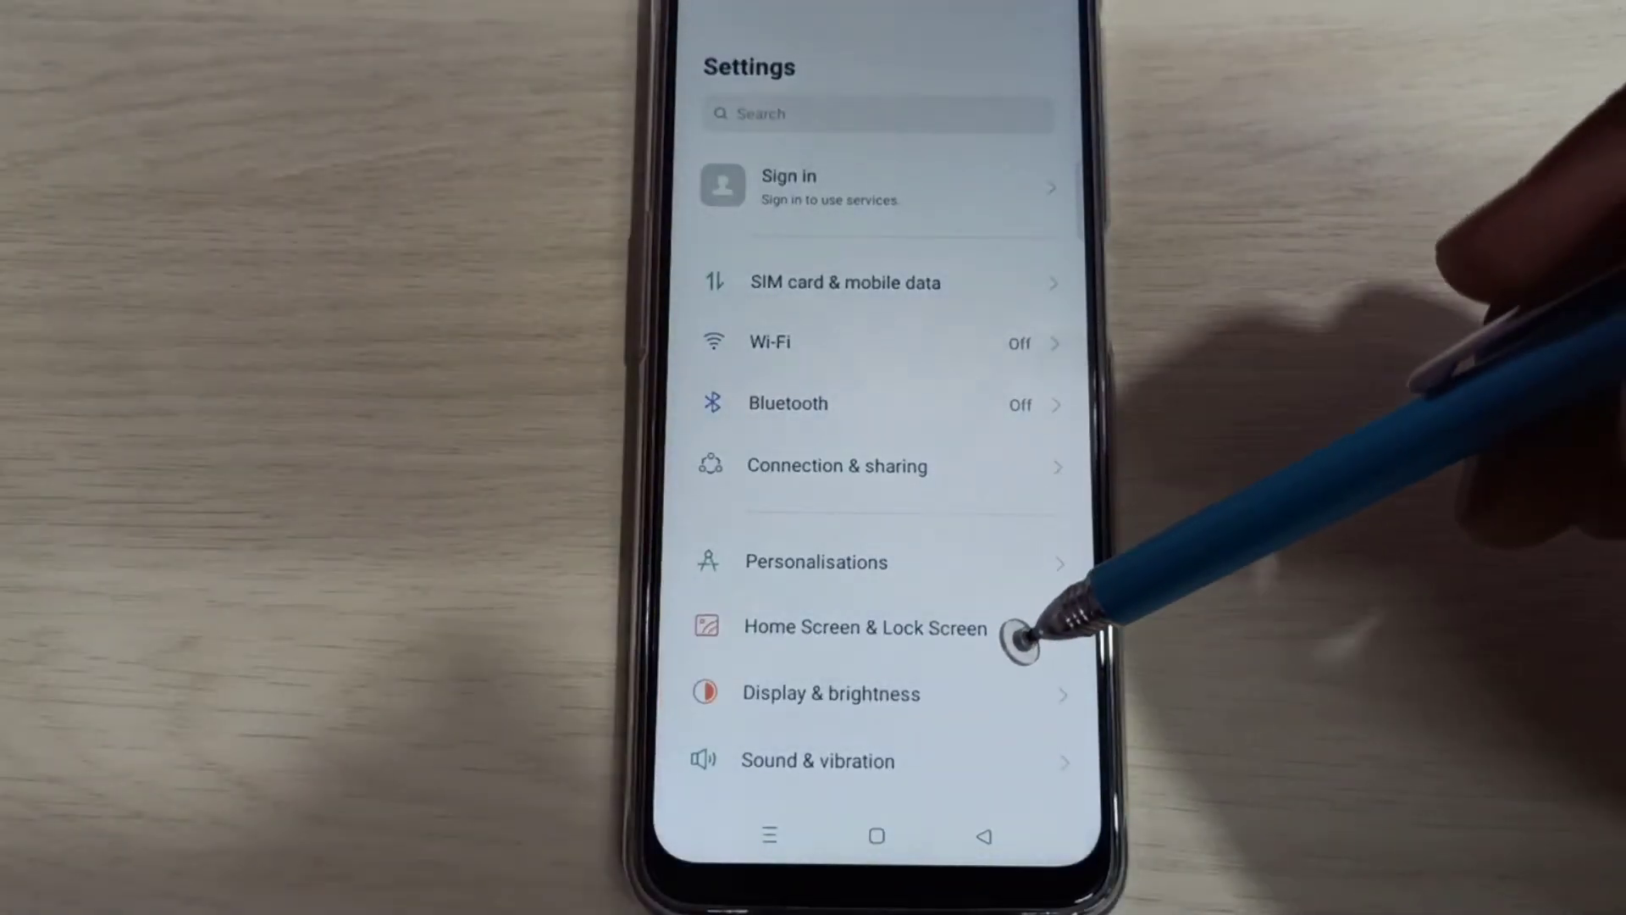
pyautogui.scroll(-3)
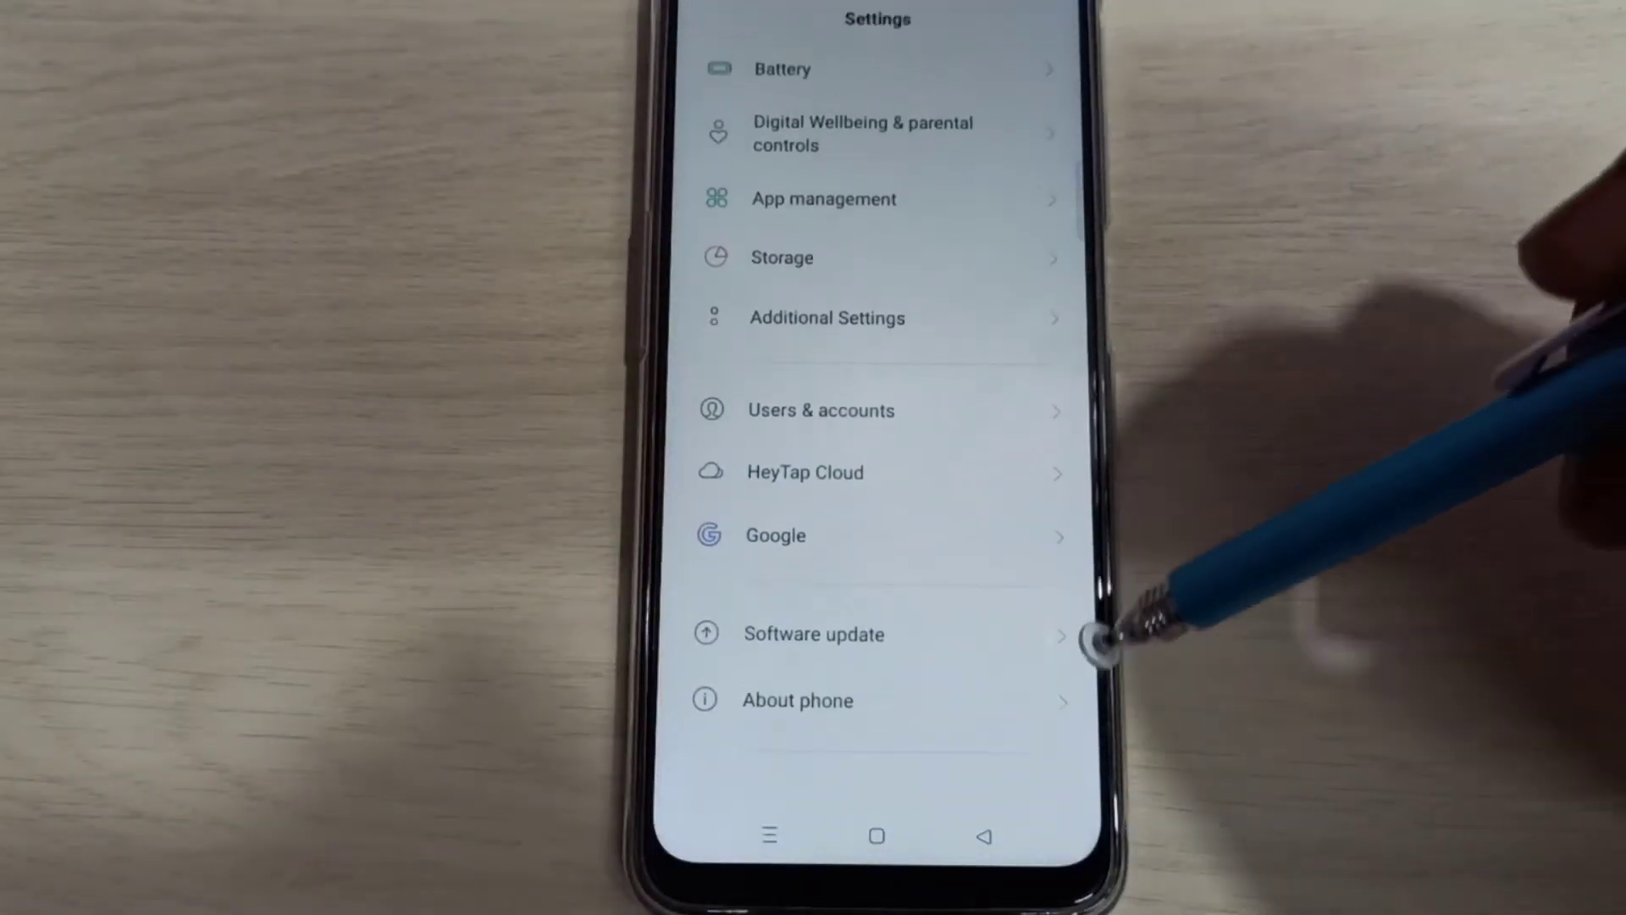
pyautogui.click(798, 700)
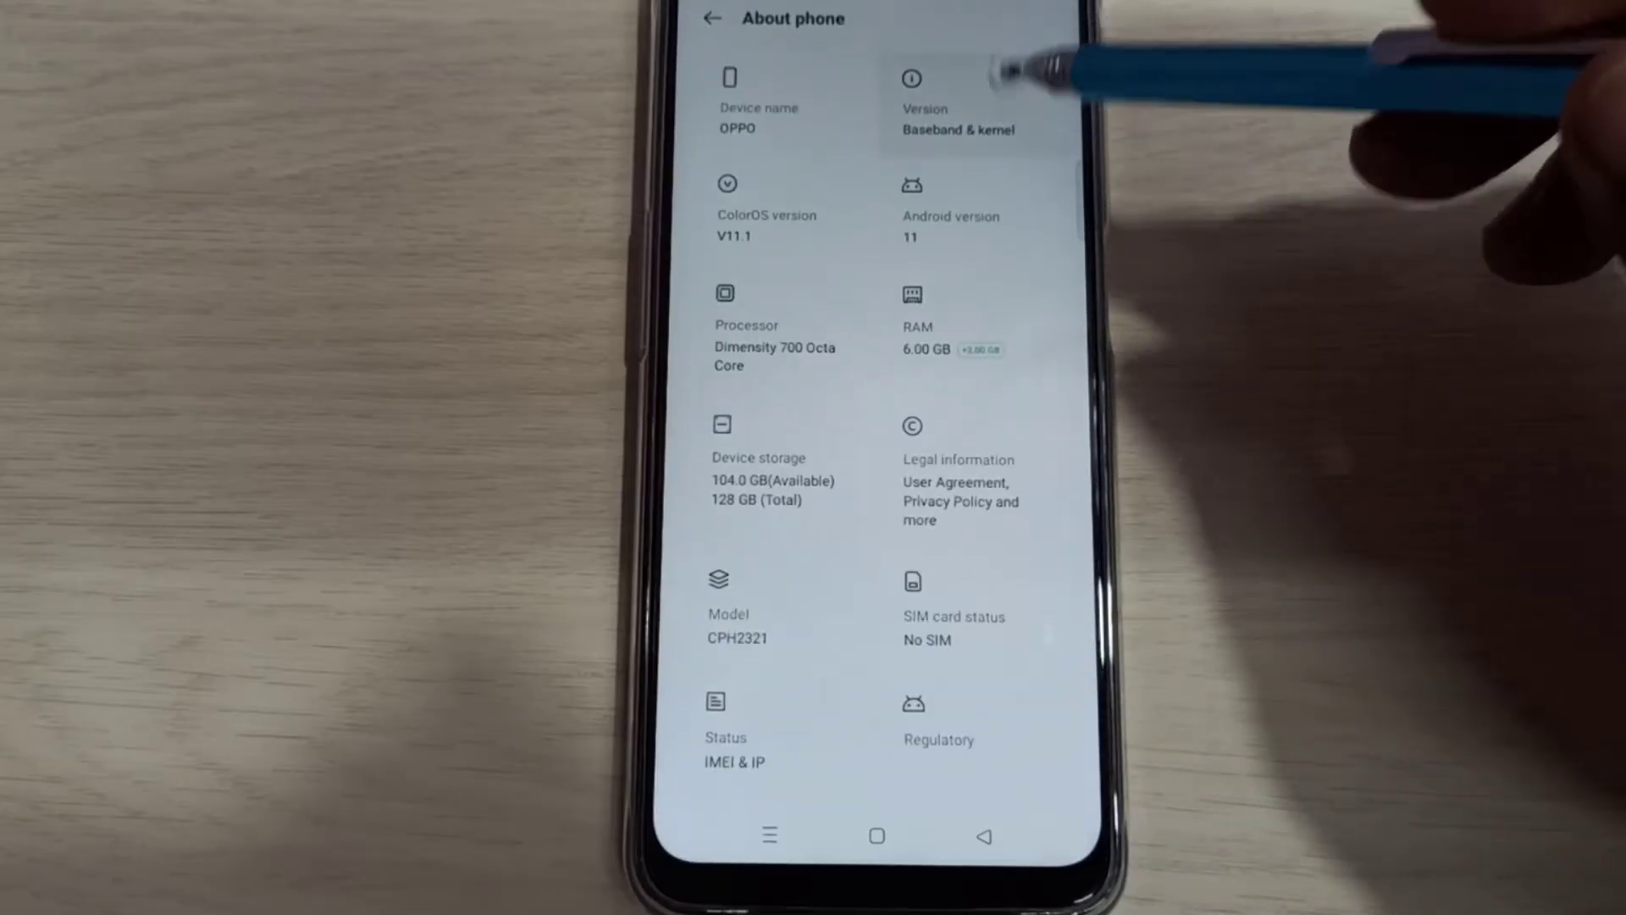
# - Tap Build number until Developer mode is enabled, then return to About phone
pyautogui.click(924, 109)
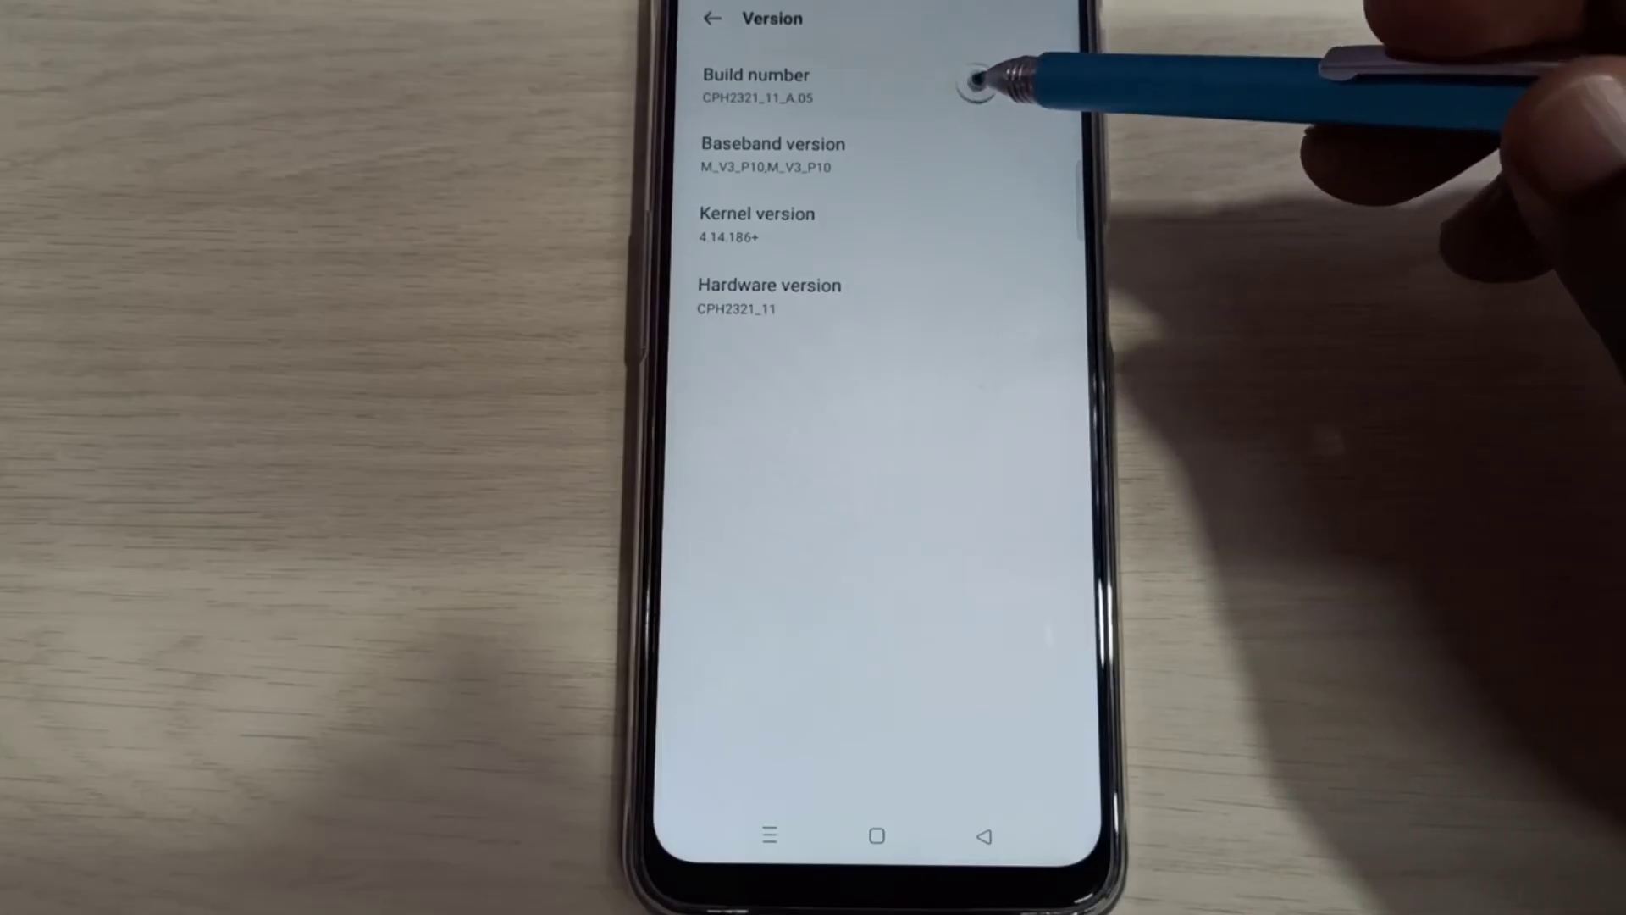
pyautogui.click(756, 85)
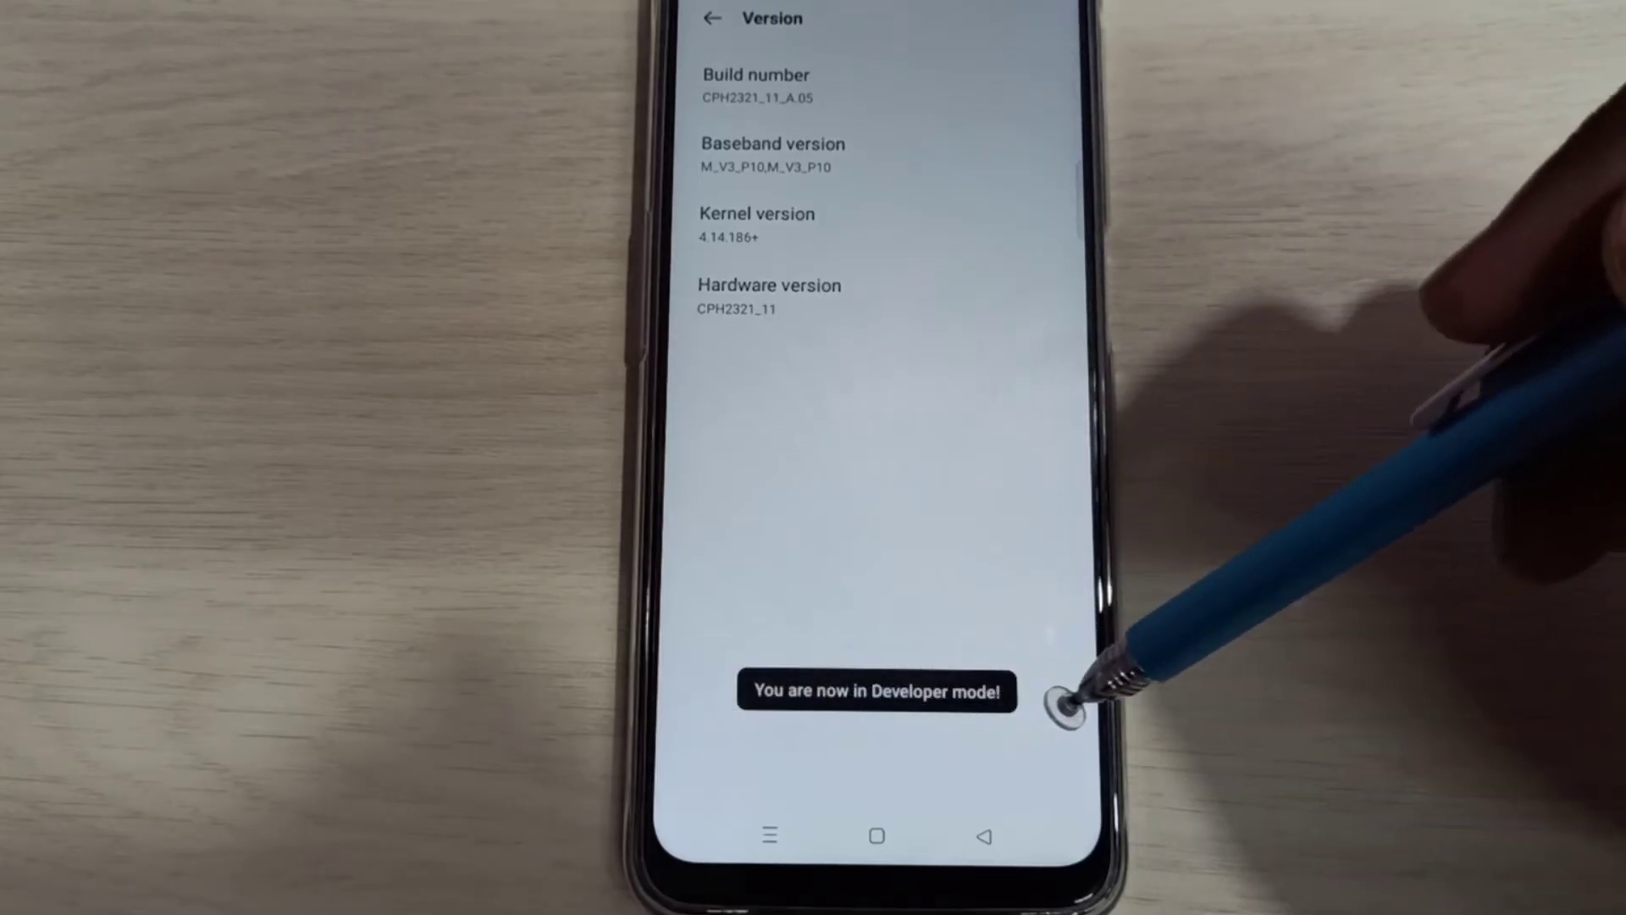
pyautogui.click(984, 835)
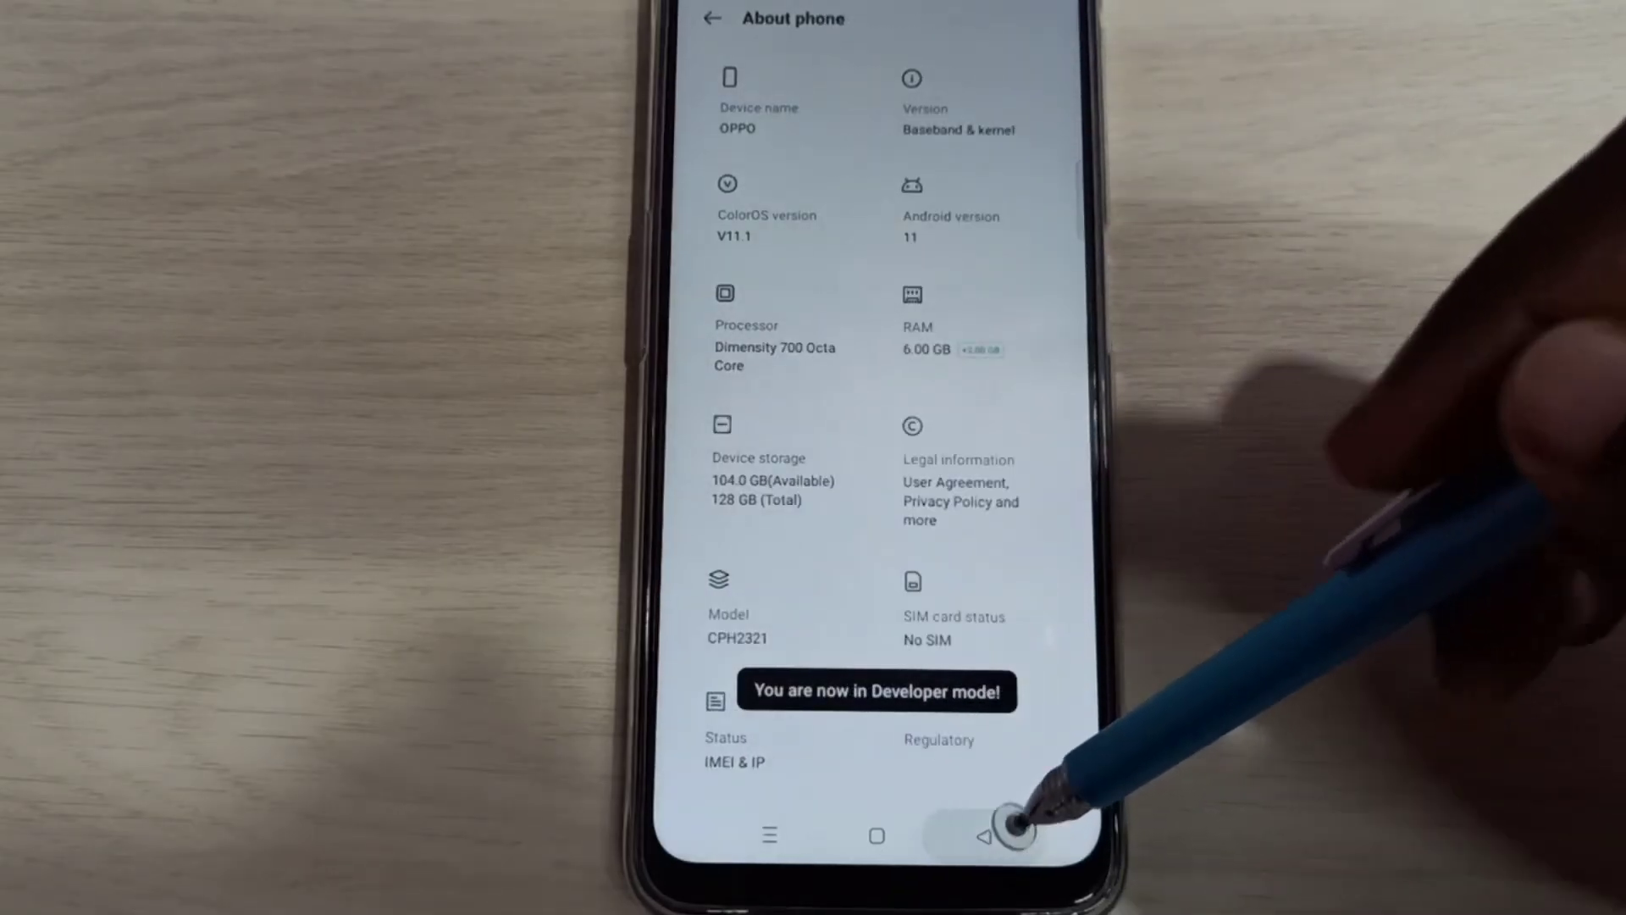
# - Go to Additional Settings, open Developer options, and scroll to the USB debugging entries
pyautogui.click(985, 819)
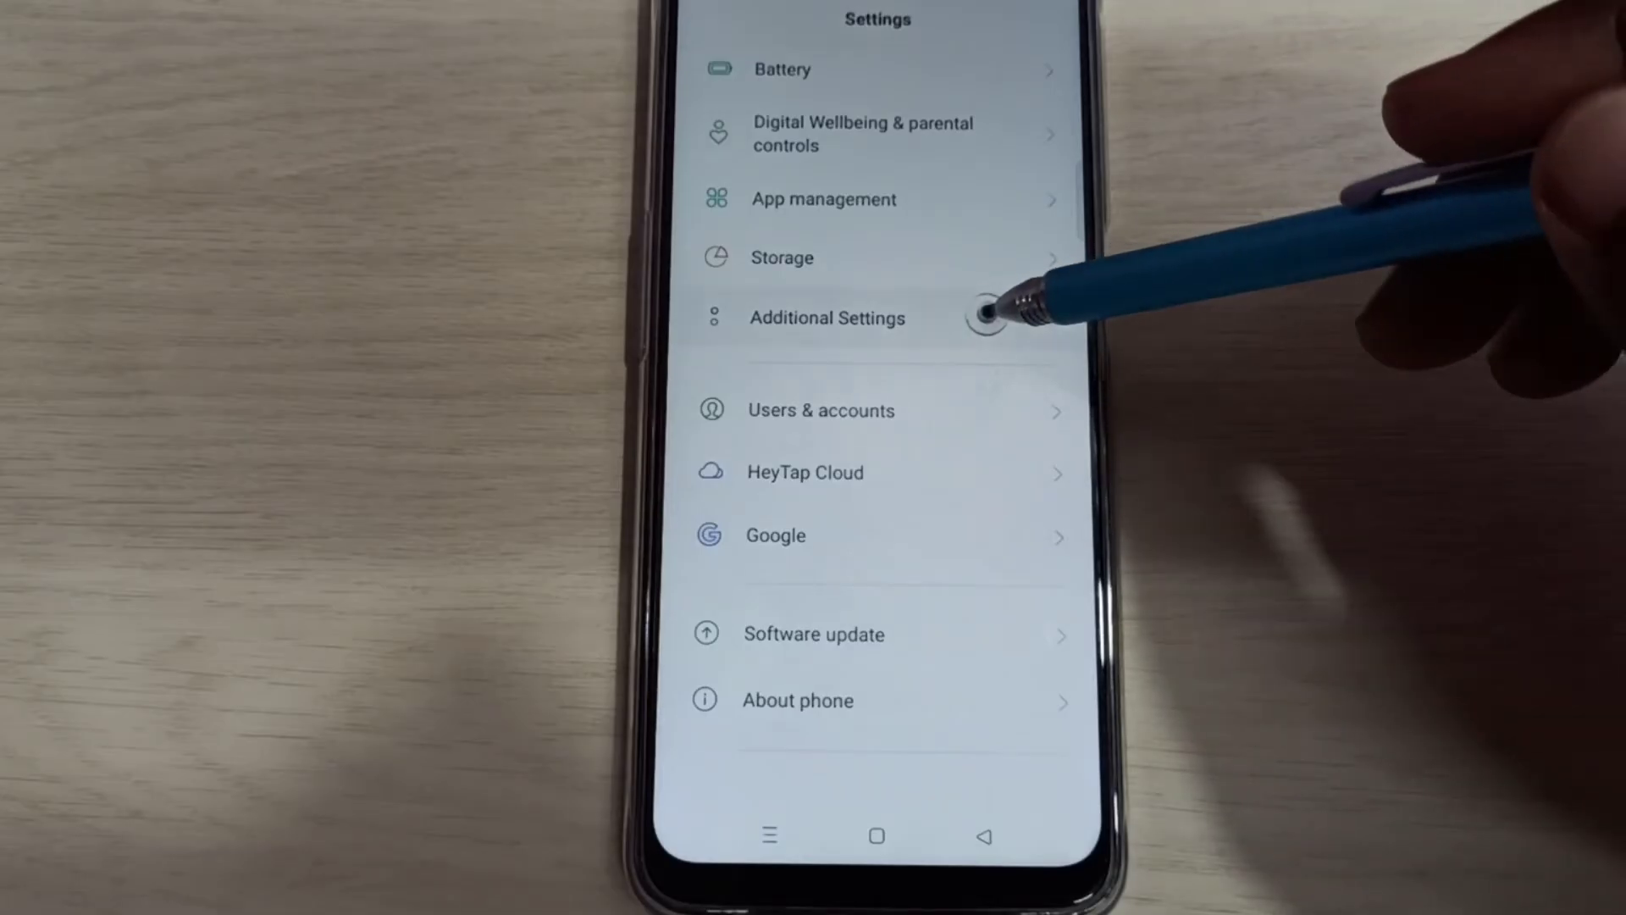
pyautogui.click(827, 318)
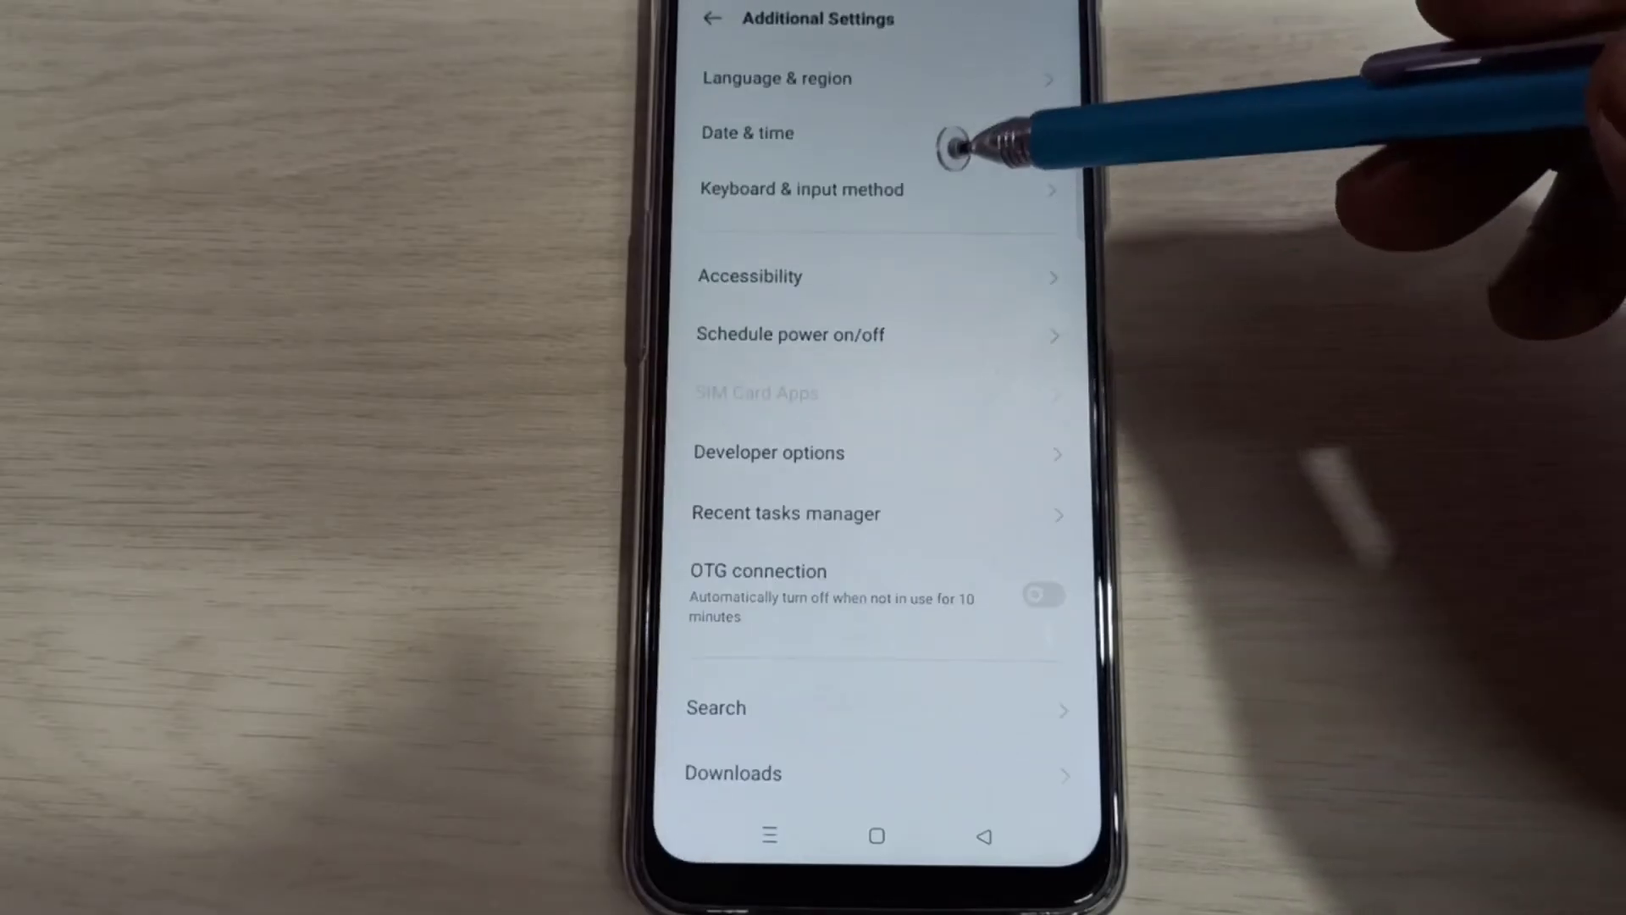
pyautogui.moveTo(1007, 456)
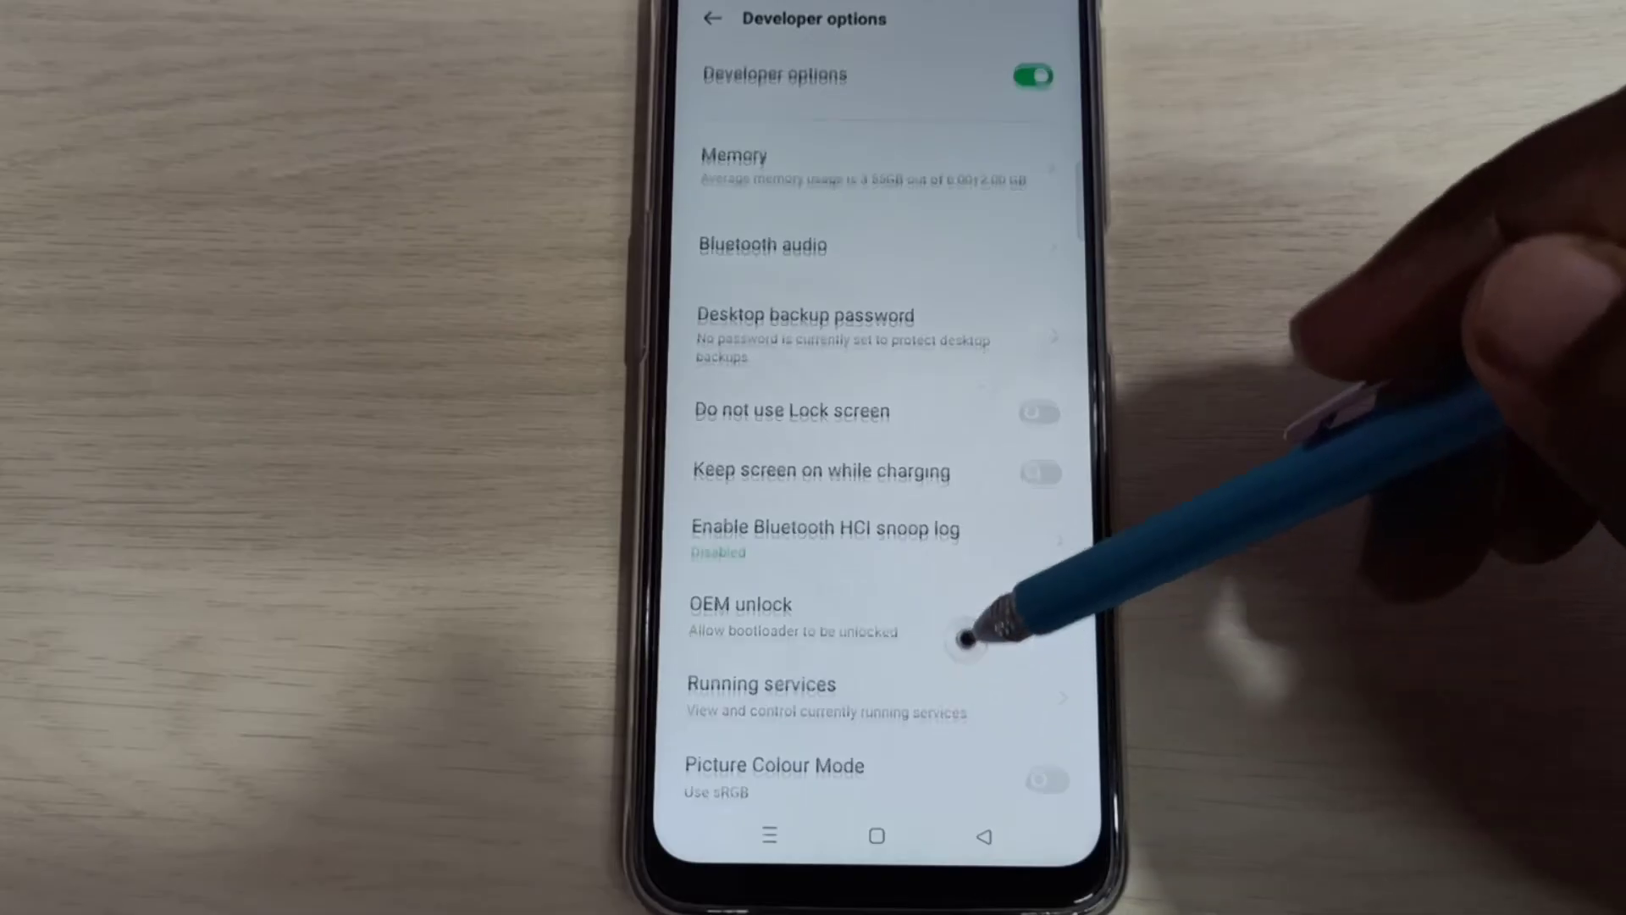
pyautogui.scroll(-3)
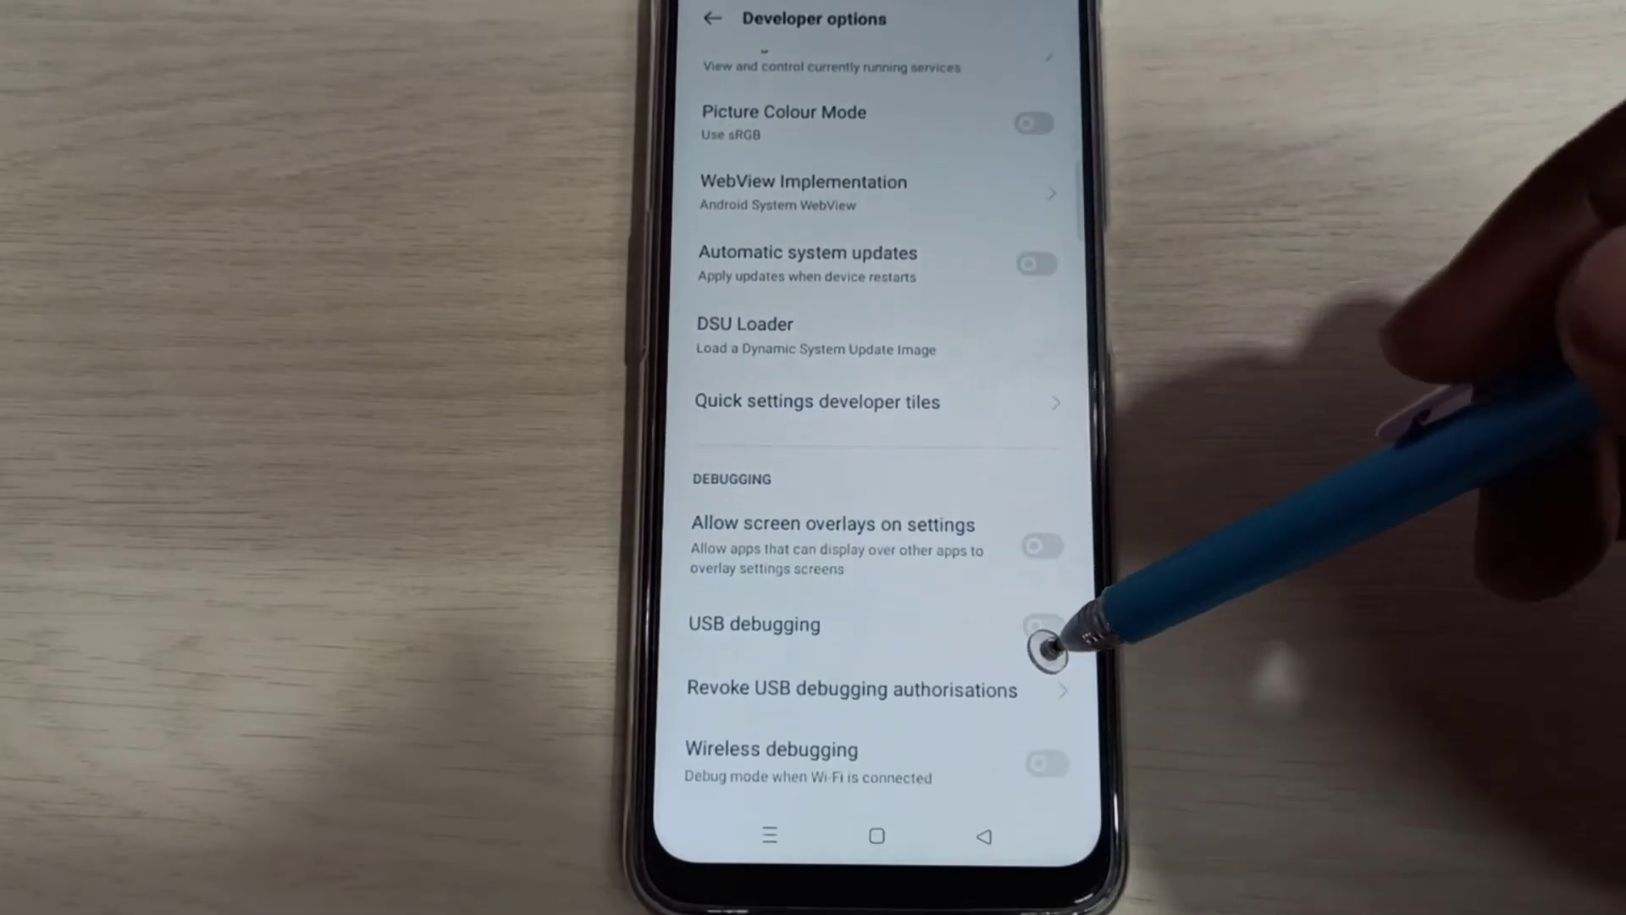
# - Switch USB debugging on and confirm OK in the Allow USB debugging prompt
pyautogui.click(1040, 625)
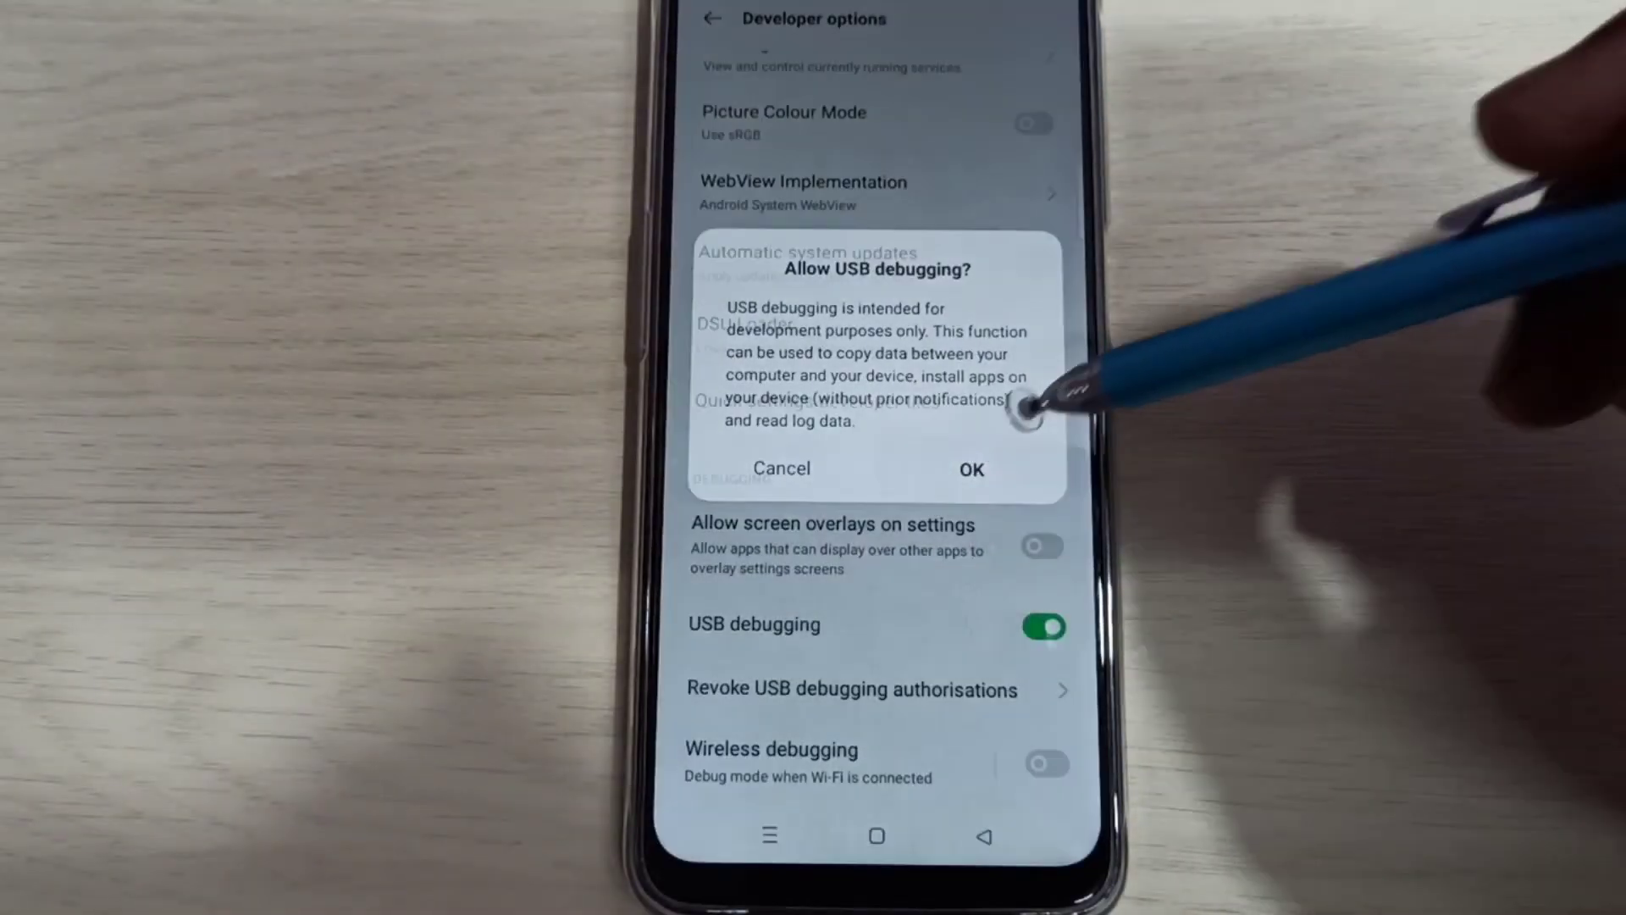
pyautogui.click(969, 469)
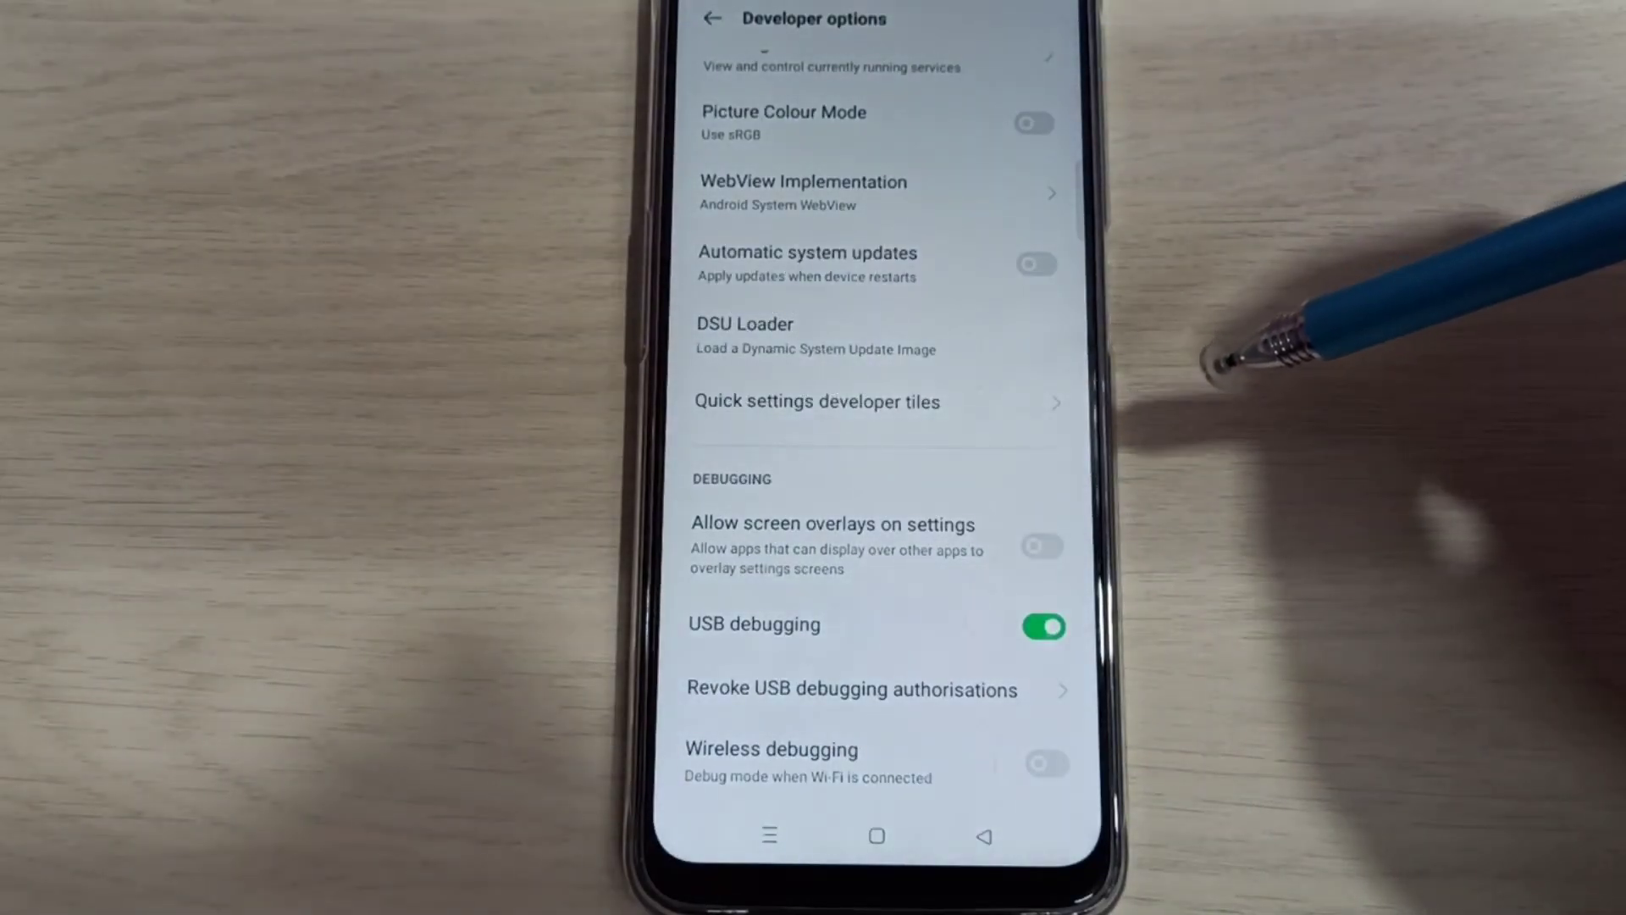
pyautogui.moveTo(1244, 364)
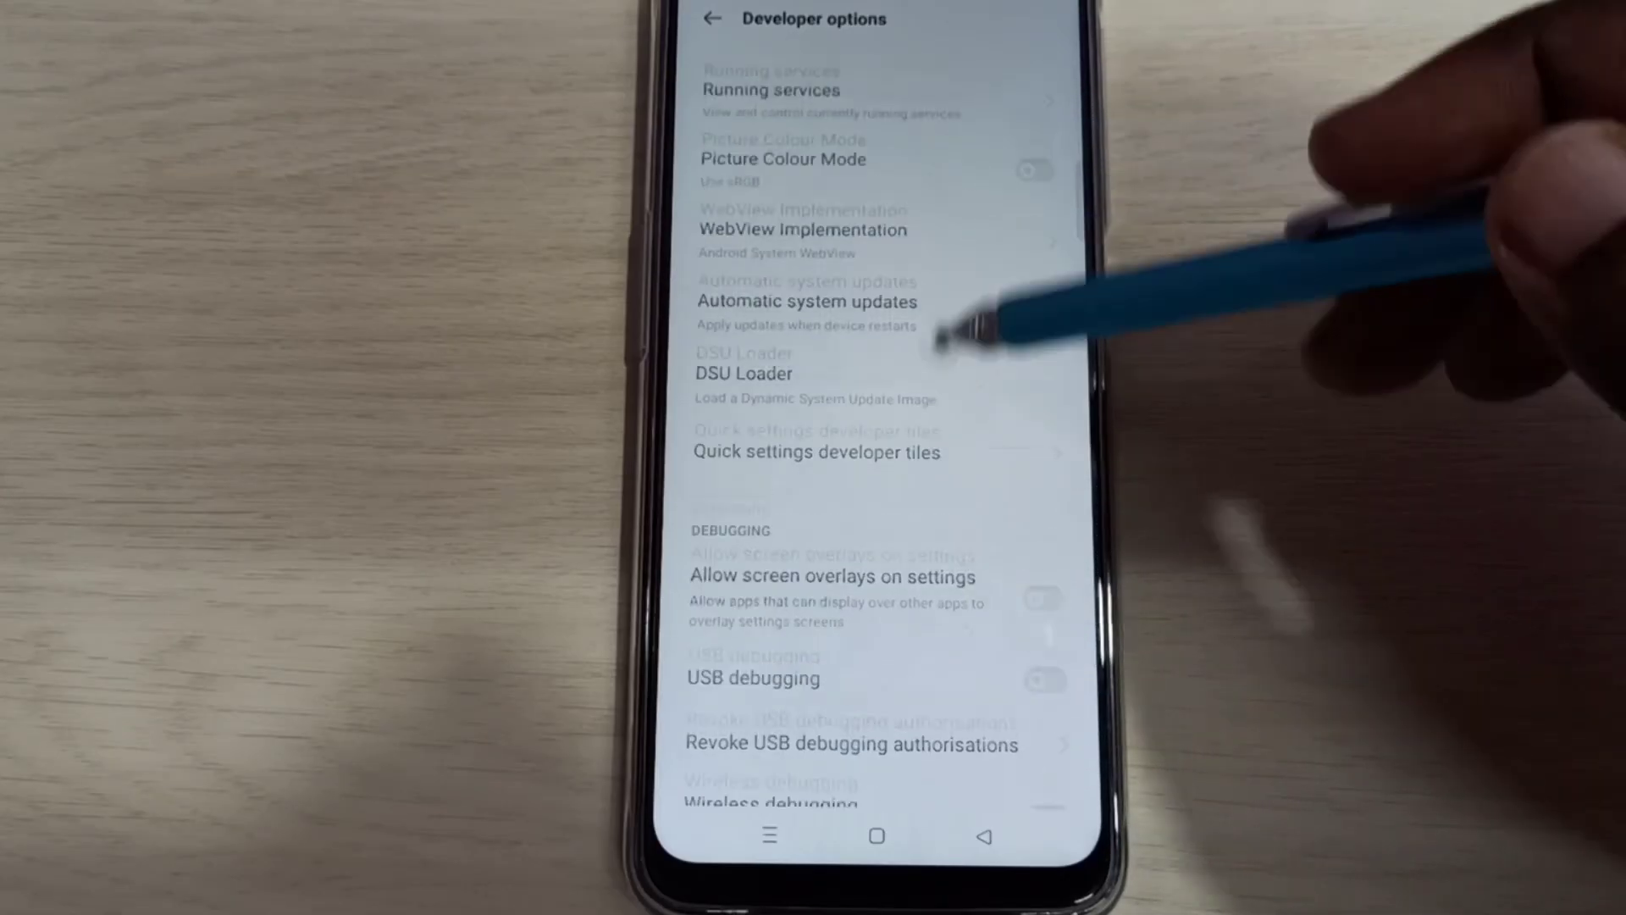
# - Switch off the Developer options toggle and confirm Additional Settings no longer lists it
pyautogui.scroll(-3)
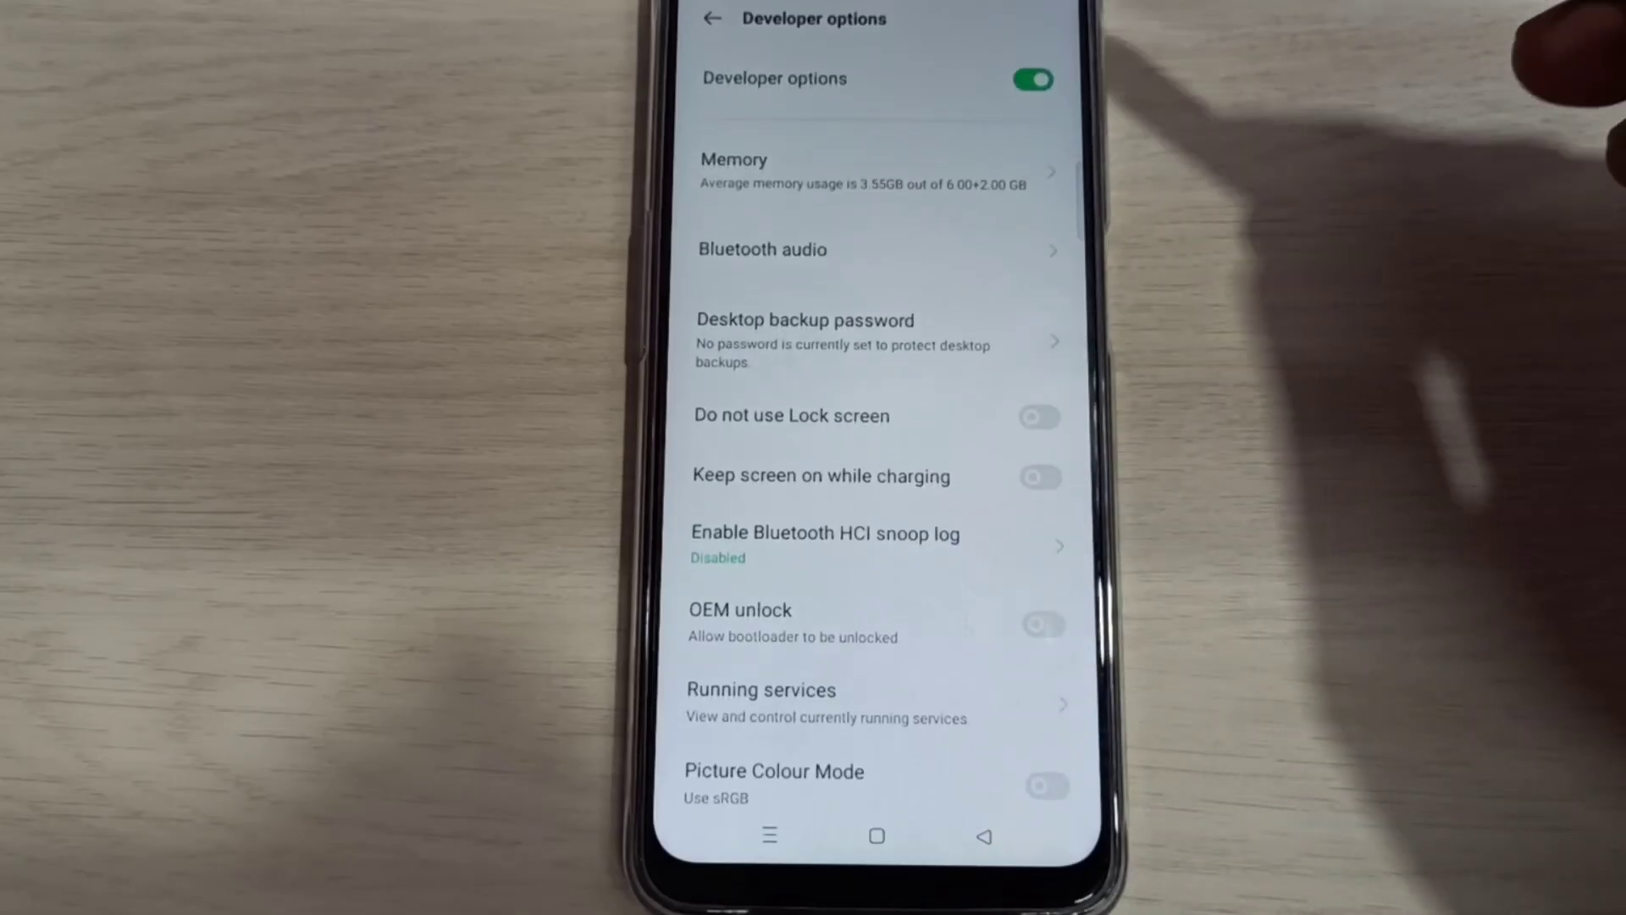
pyautogui.click(1031, 79)
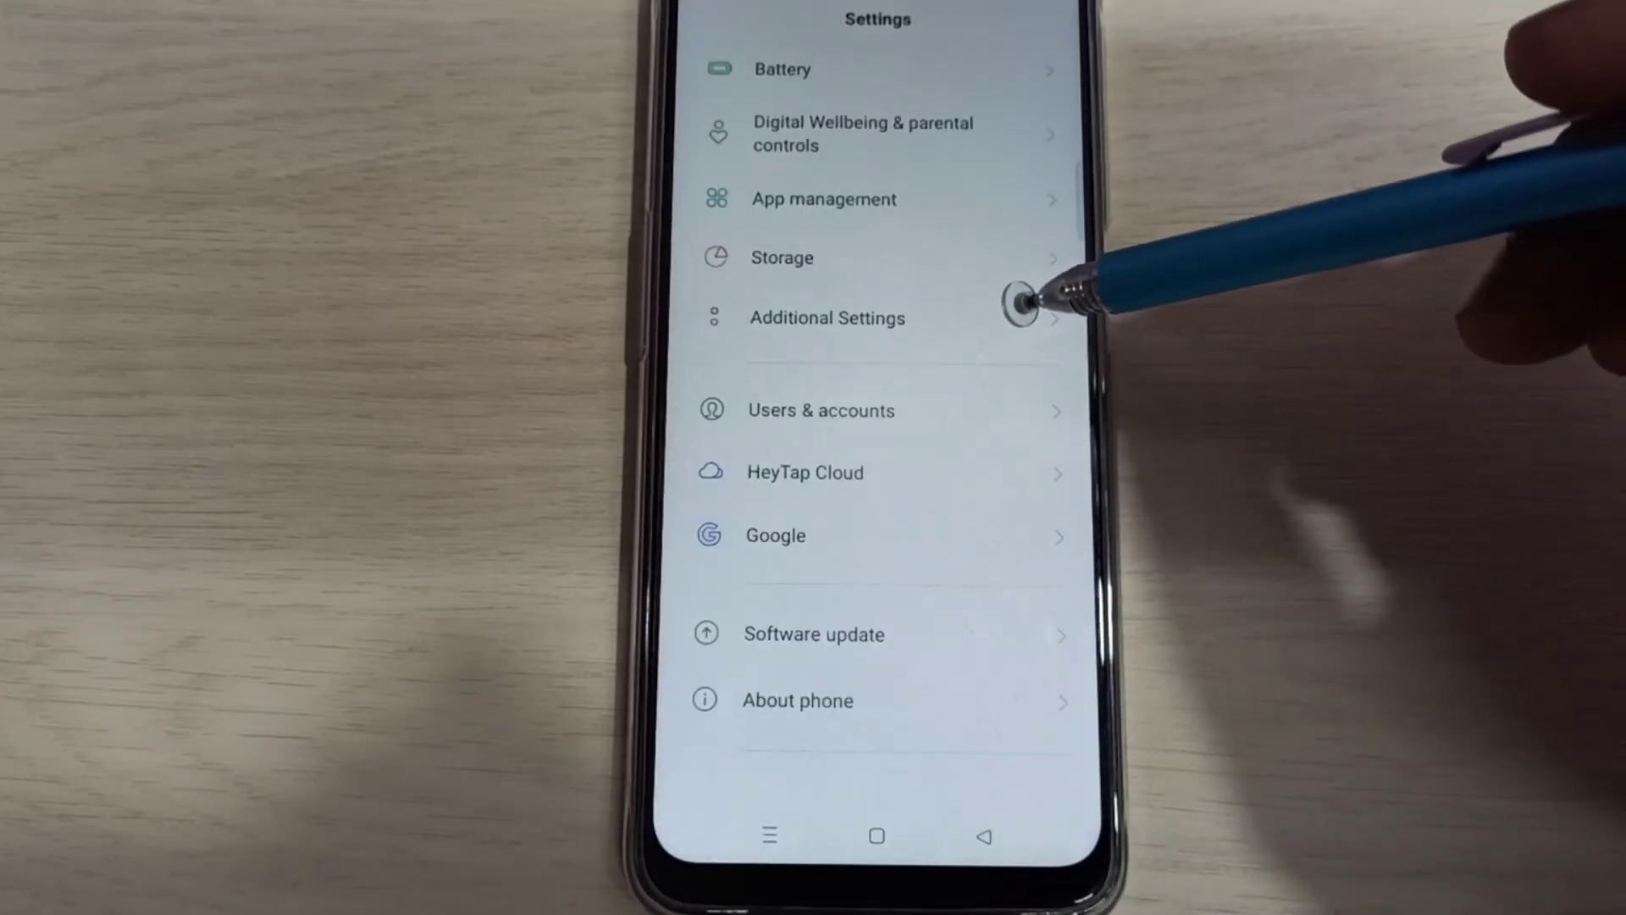
pyautogui.click(827, 318)
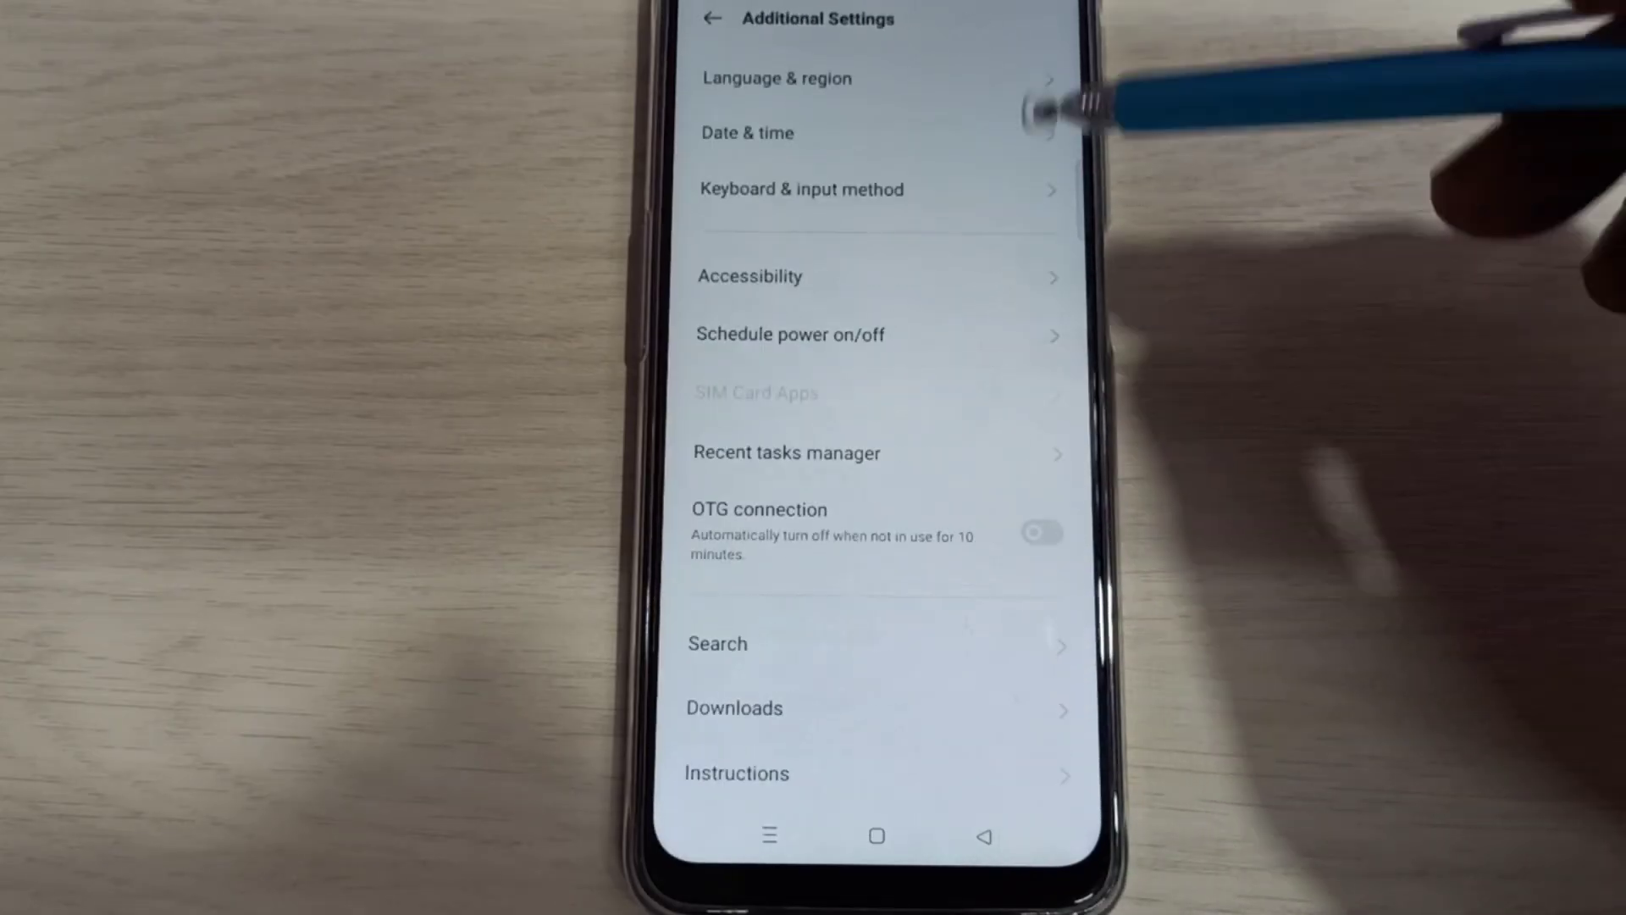